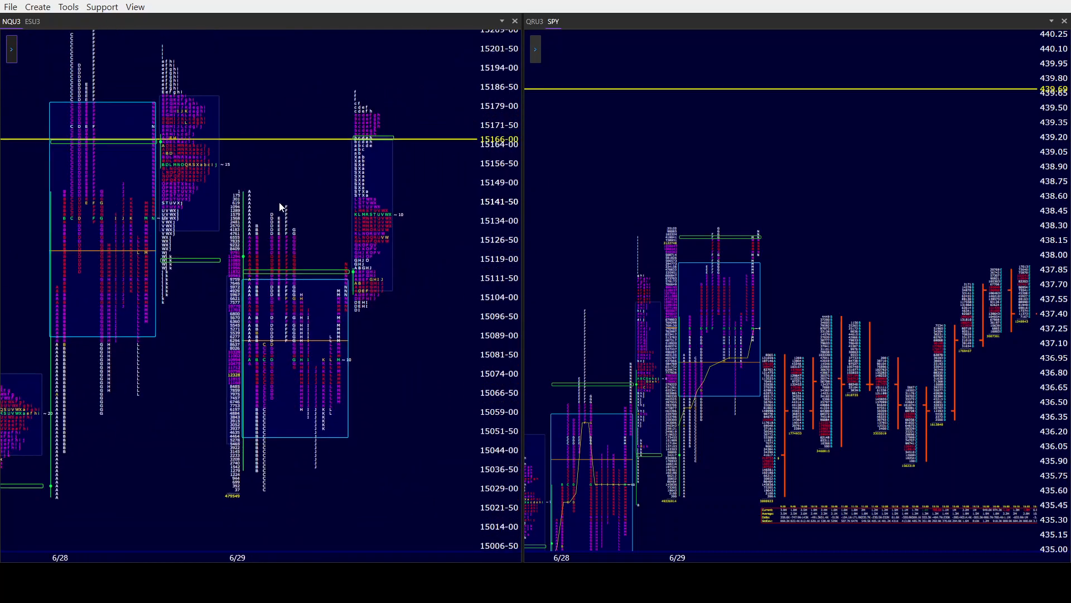
{"action": "mouse_move", "coordinate": [279, 183]}
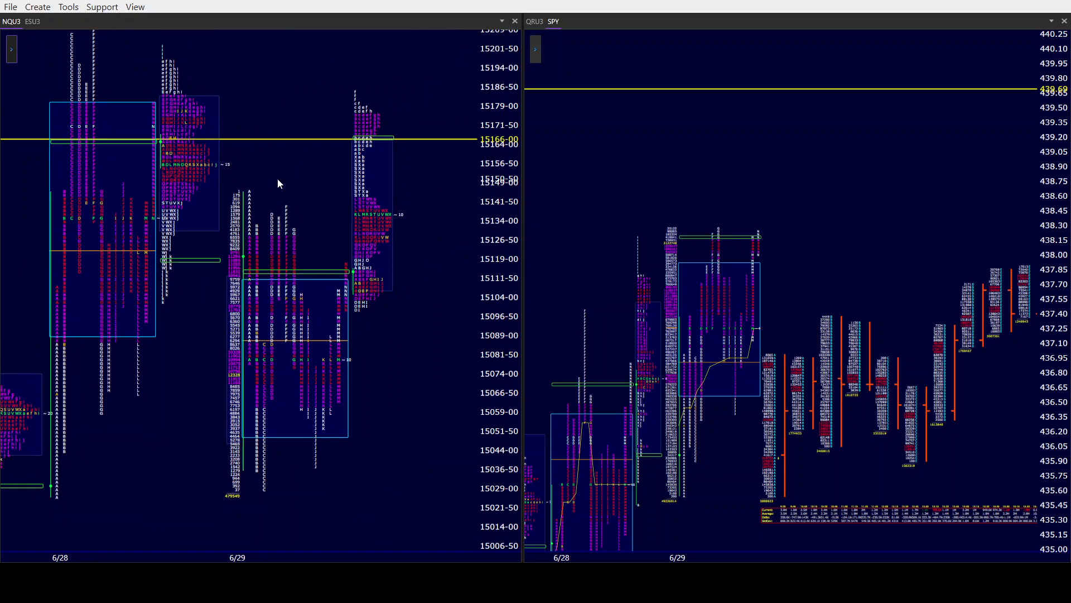
{"action": "mouse_move", "coordinate": [159, 237]}
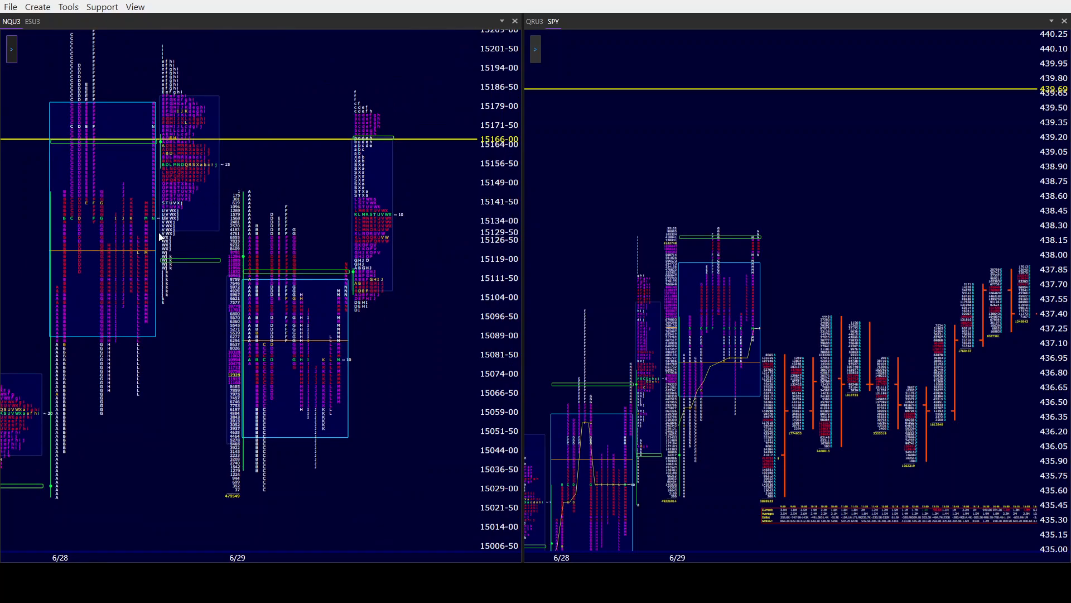
{"action": "mouse_move", "coordinate": [284, 171]}
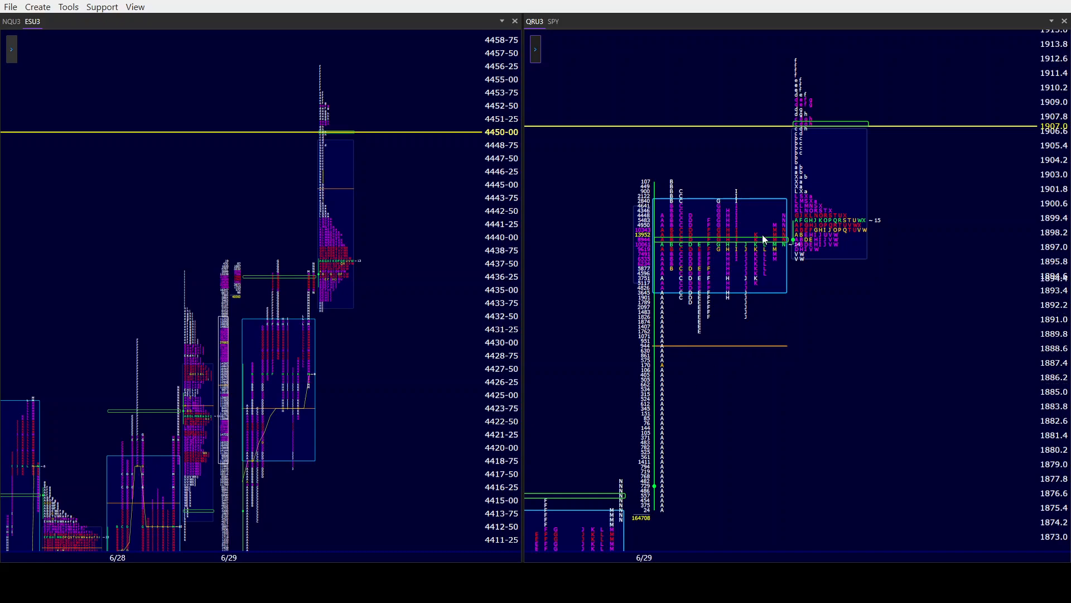
{"action": "mouse_move", "coordinate": [717, 308]}
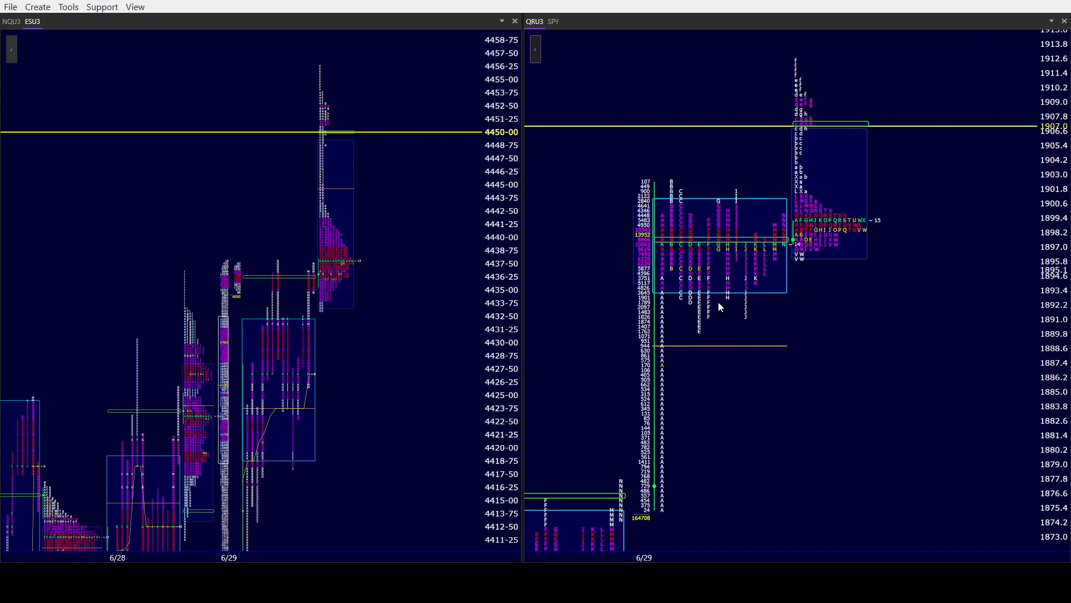
{"action": "mouse_move", "coordinate": [715, 335]}
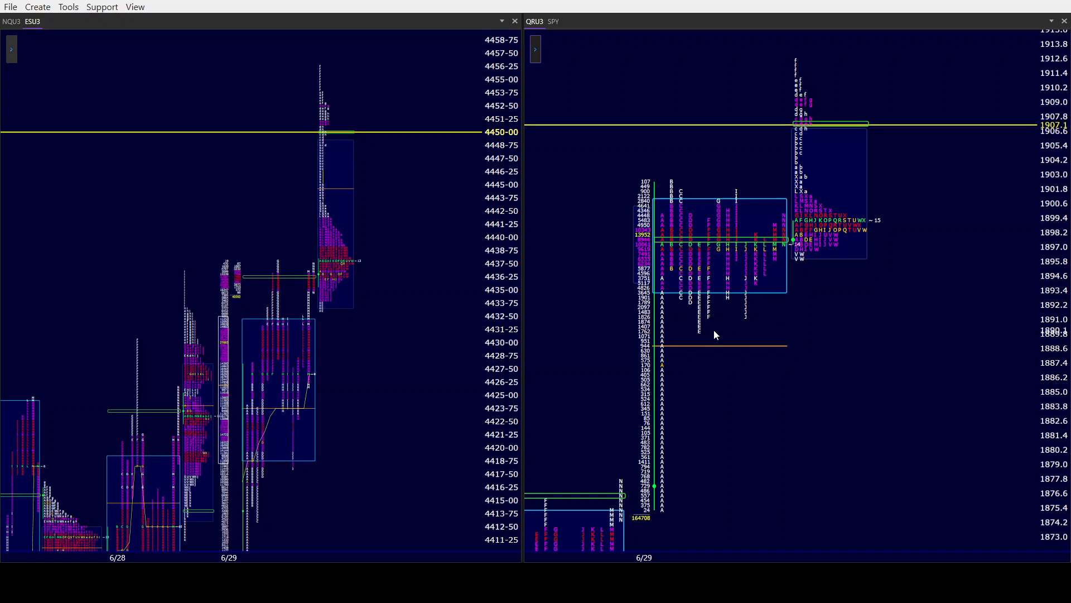
Replace the RTY chart with the SPY profile beside the ESU3 chart
{"action": "left_click", "coordinate": [553, 21]}
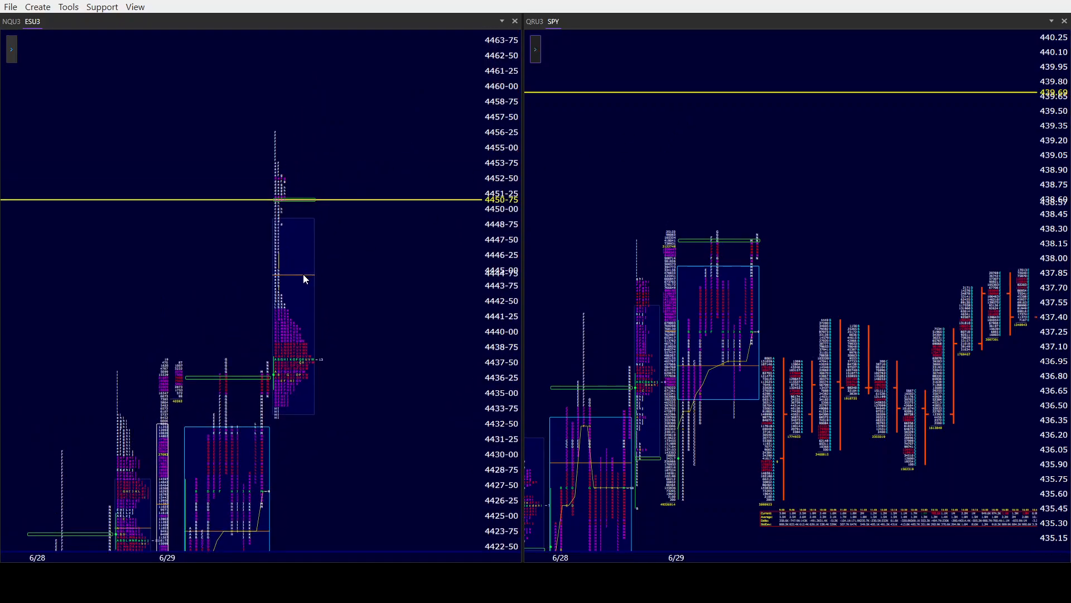
{"action": "mouse_move", "coordinate": [791, 256]}
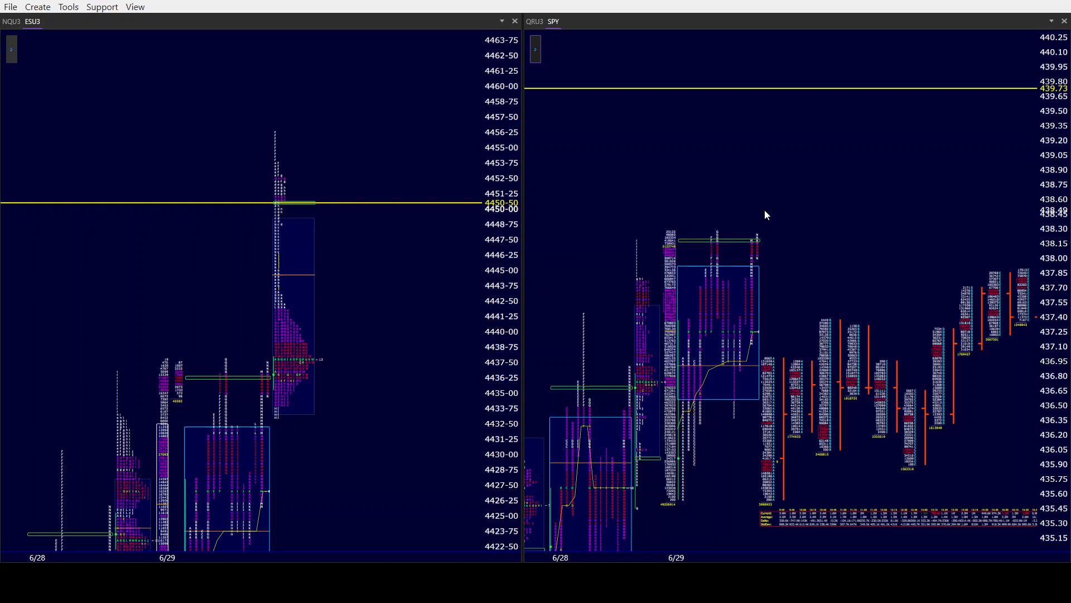
{"action": "mouse_move", "coordinate": [707, 240]}
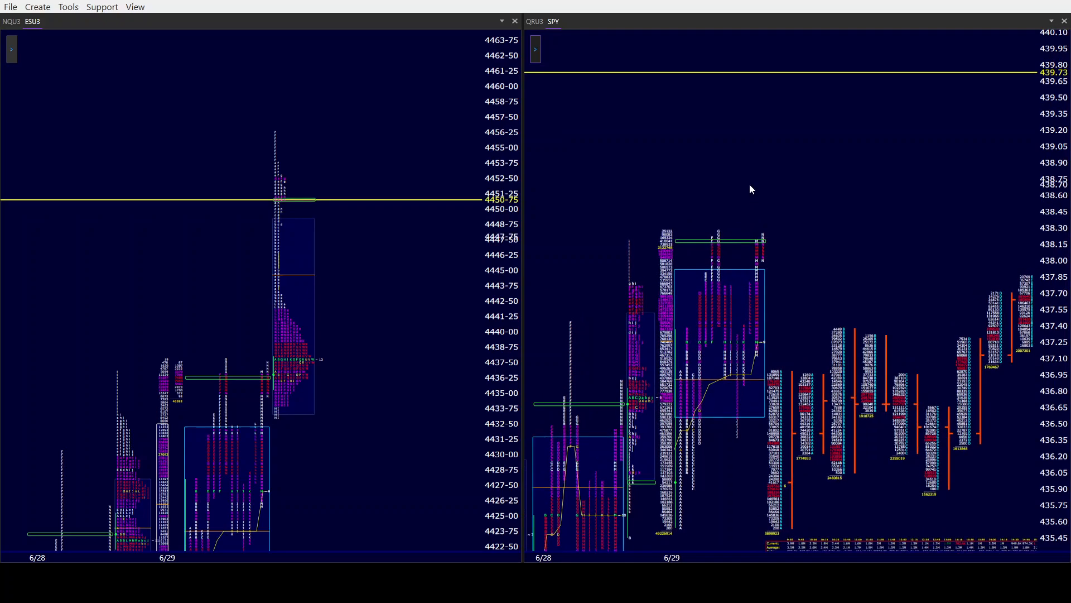
{"action": "mouse_move", "coordinate": [719, 237]}
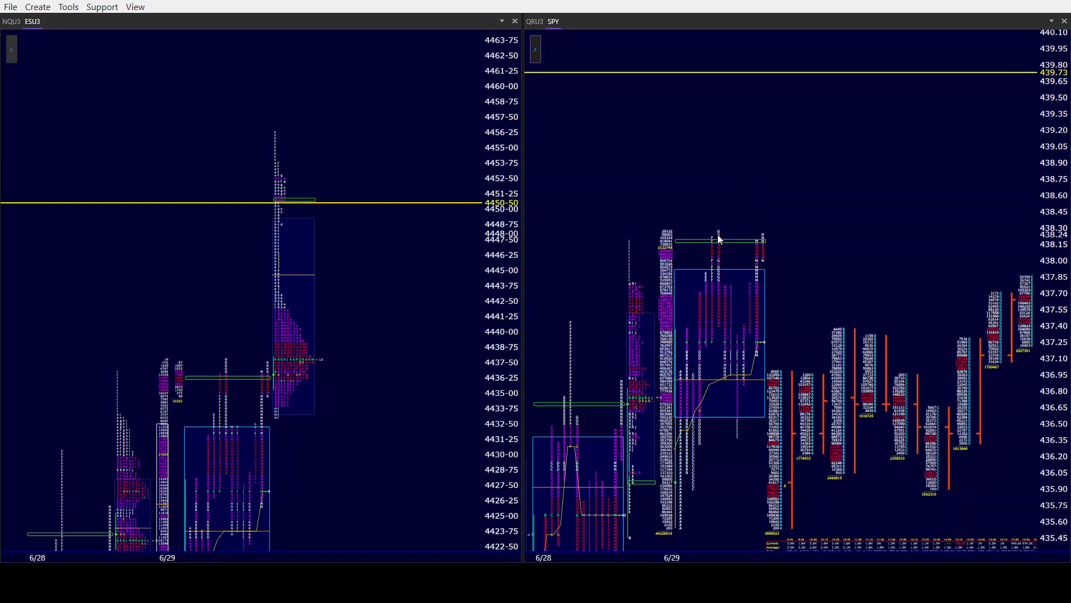
{"action": "mouse_move", "coordinate": [810, 201]}
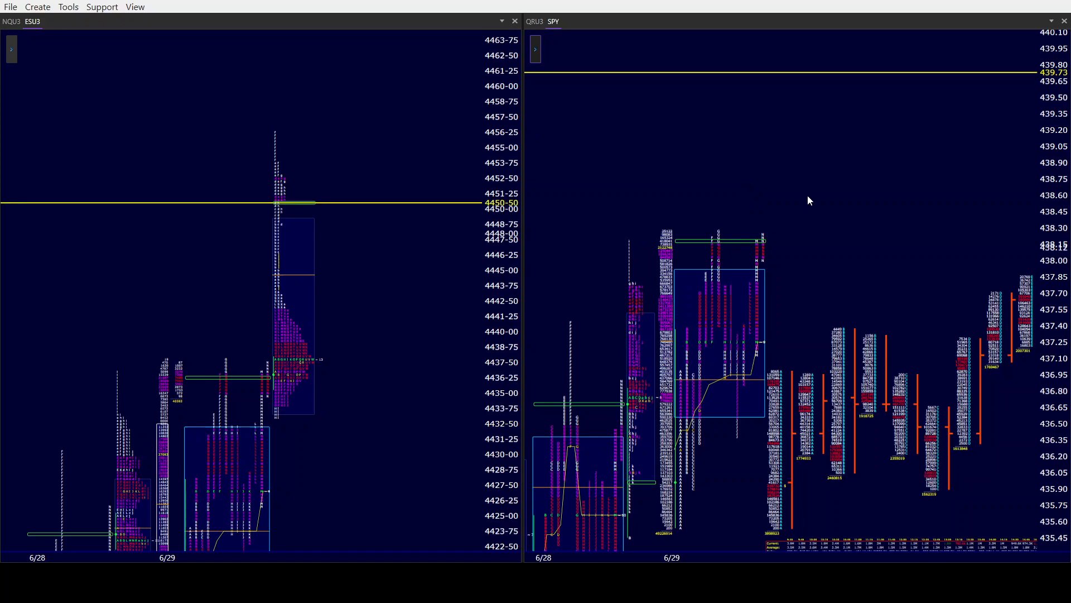
{"action": "mouse_move", "coordinate": [757, 21]}
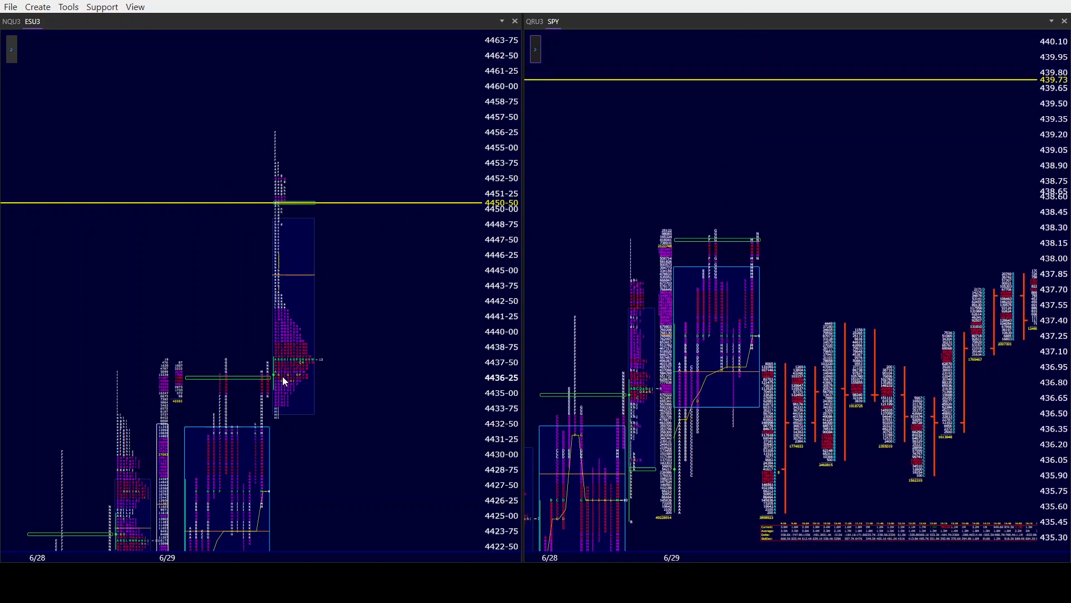
{"action": "mouse_move", "coordinate": [347, 292]}
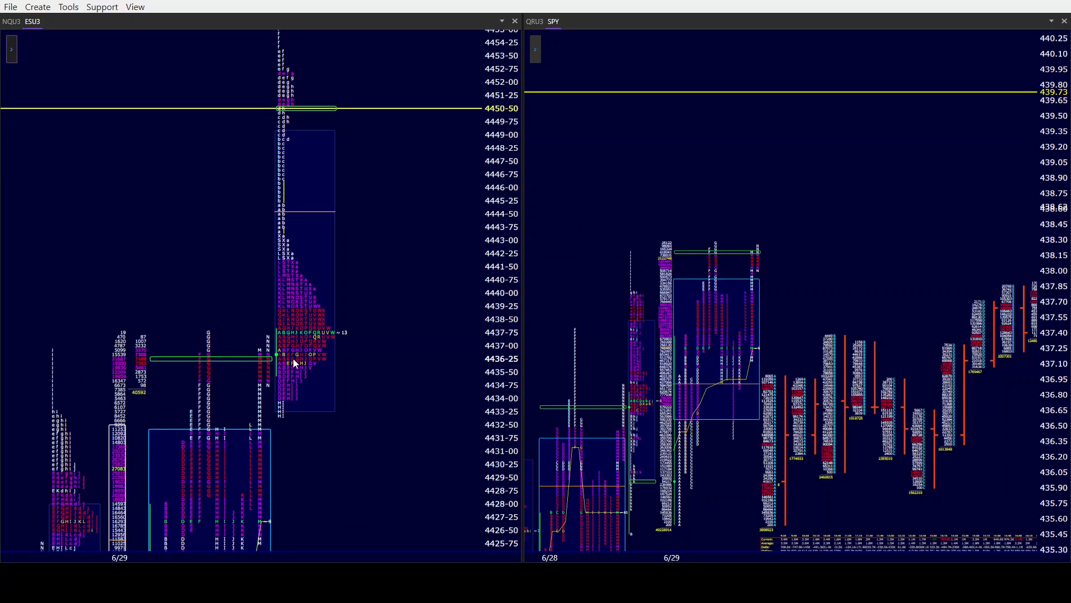
{"action": "scroll", "scroll_direction": "down", "scroll_amount": 3}
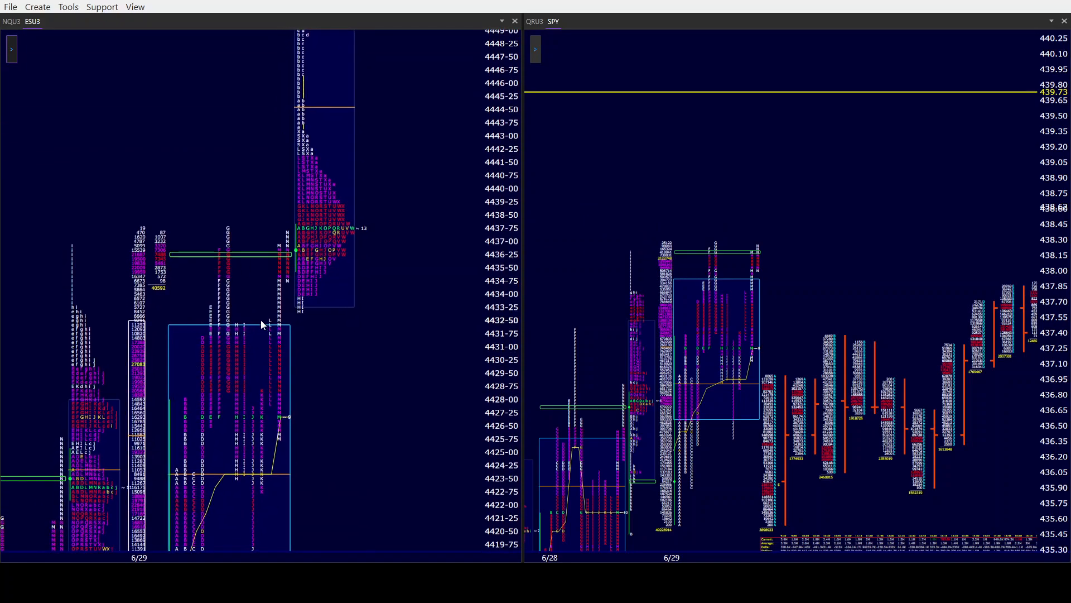
{"action": "mouse_move", "coordinate": [299, 268]}
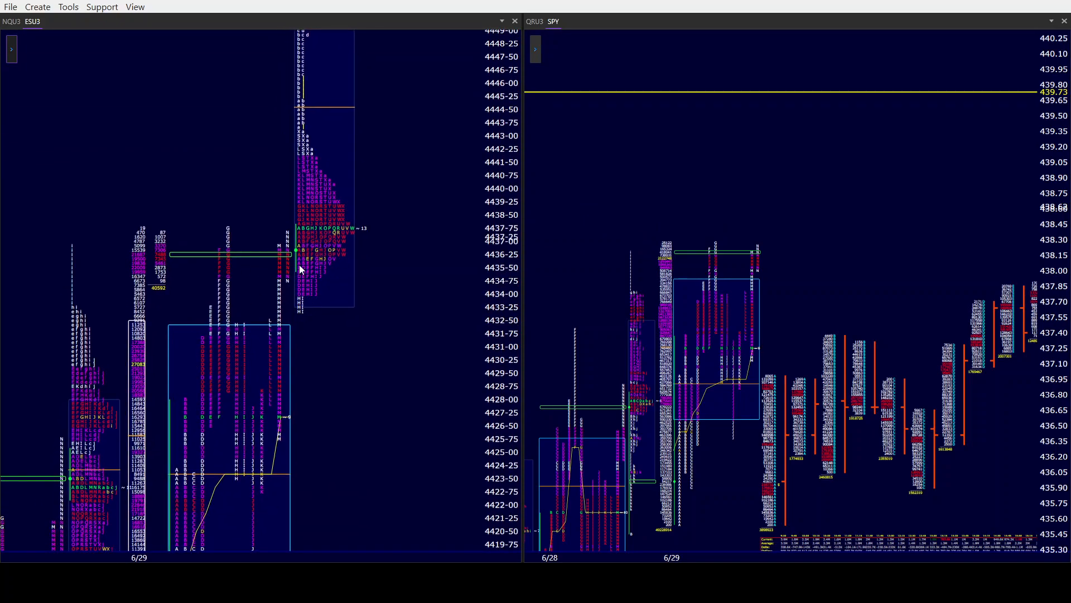
{"action": "mouse_move", "coordinate": [302, 305]}
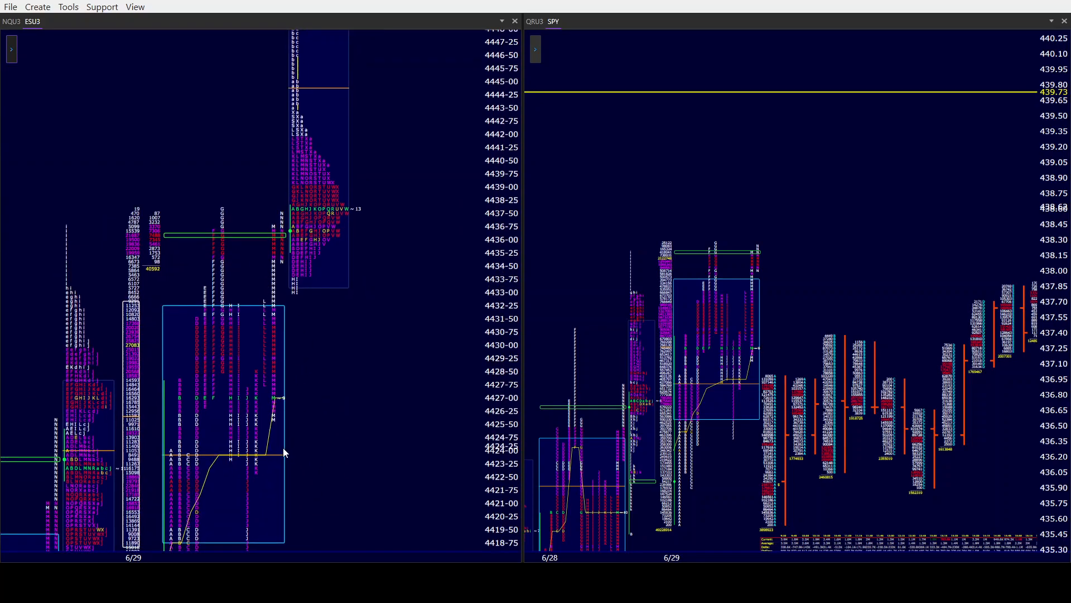
{"action": "mouse_move", "coordinate": [234, 405]}
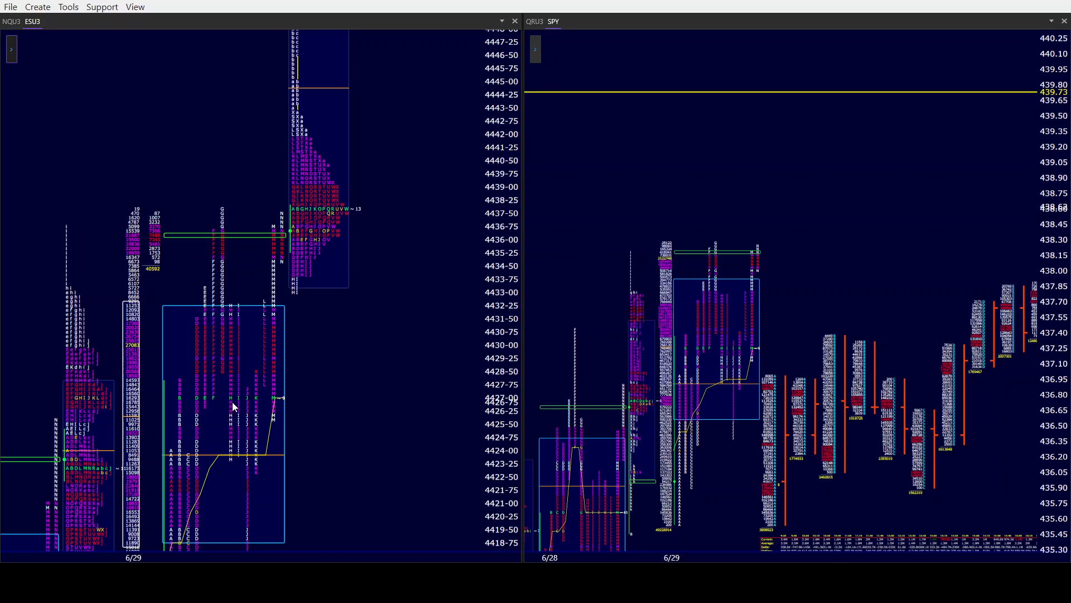
{"action": "mouse_move", "coordinate": [205, 255]}
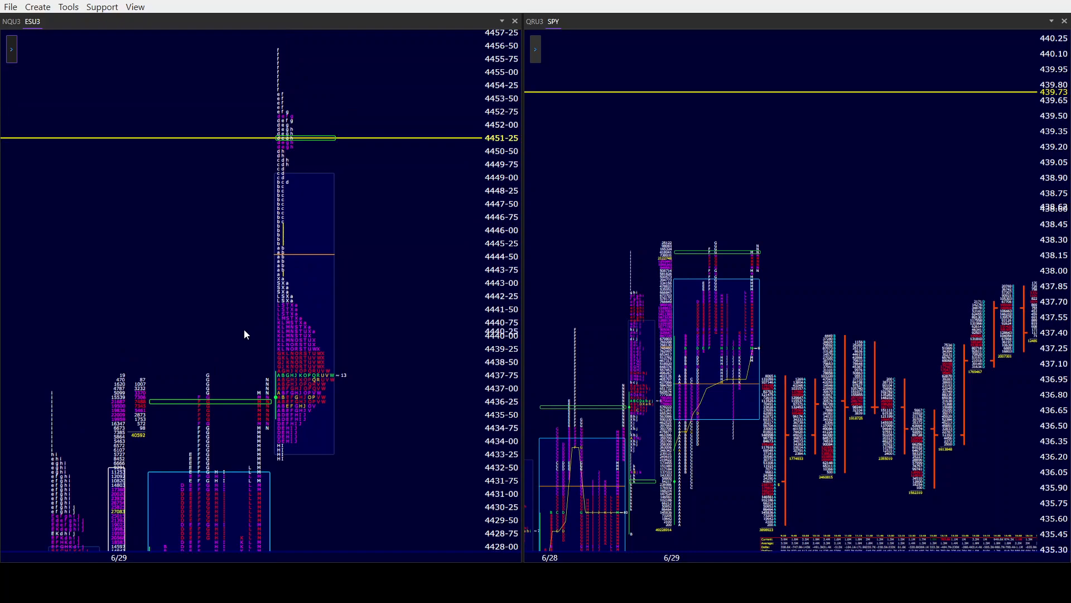
{"action": "mouse_move", "coordinate": [355, 139]}
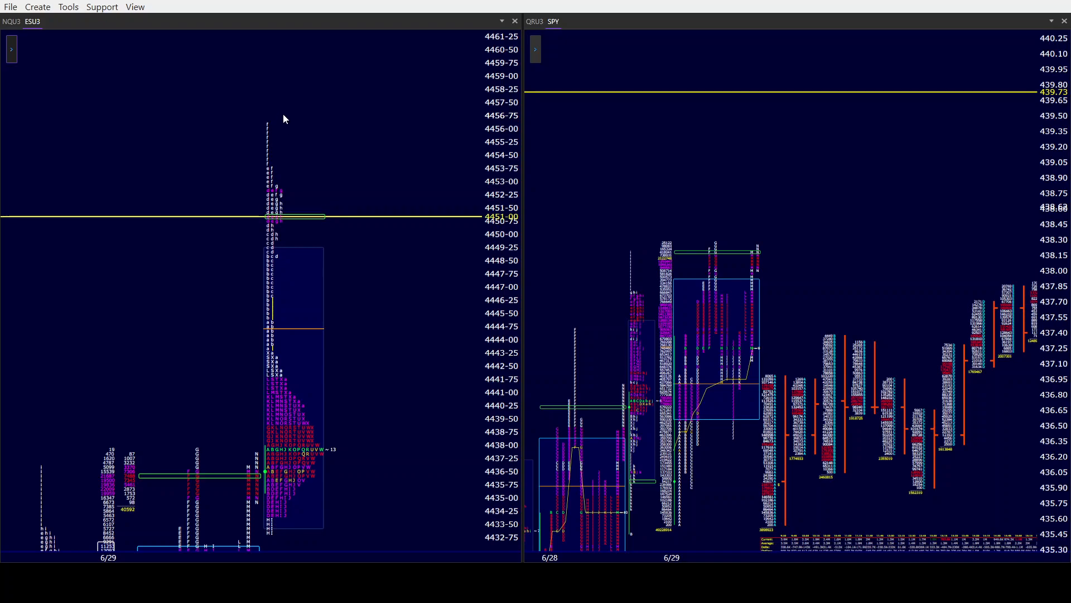
{"action": "mouse_move", "coordinate": [247, 131]}
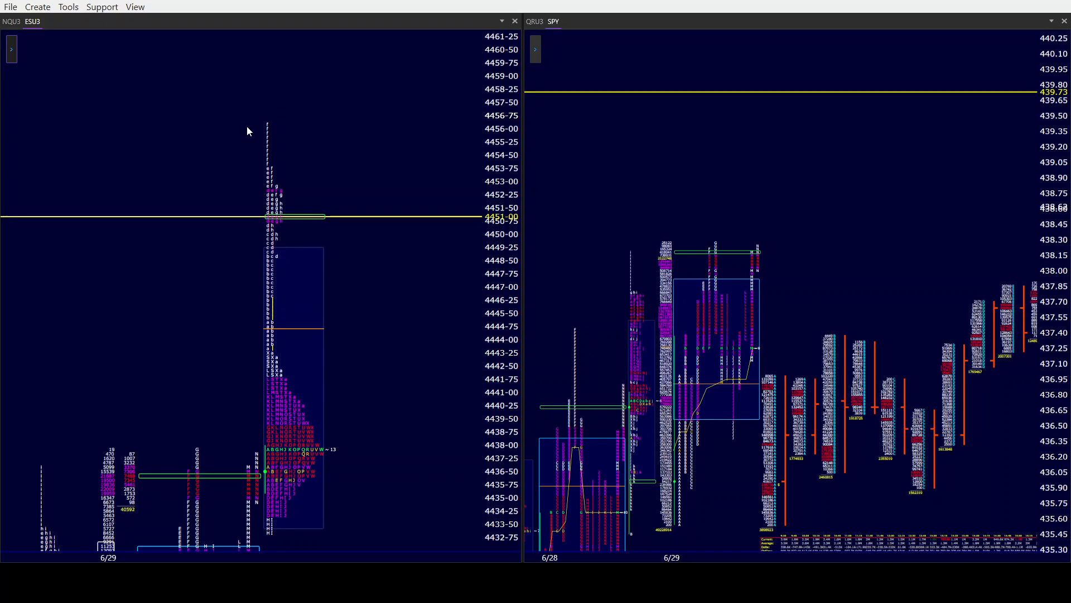
{"action": "mouse_move", "coordinate": [325, 137]}
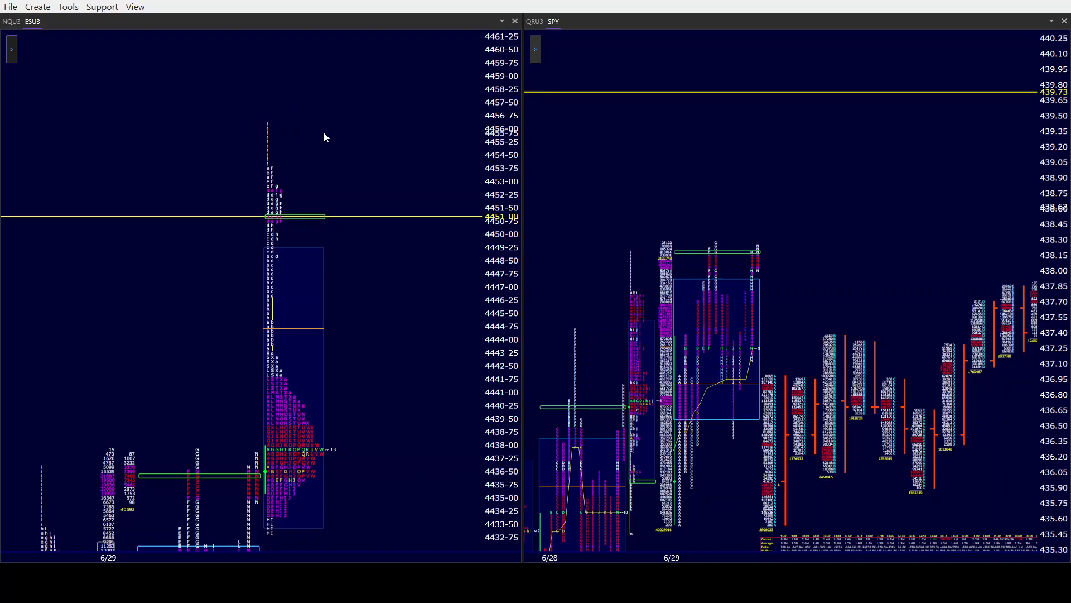
{"action": "mouse_move", "coordinate": [253, 137]}
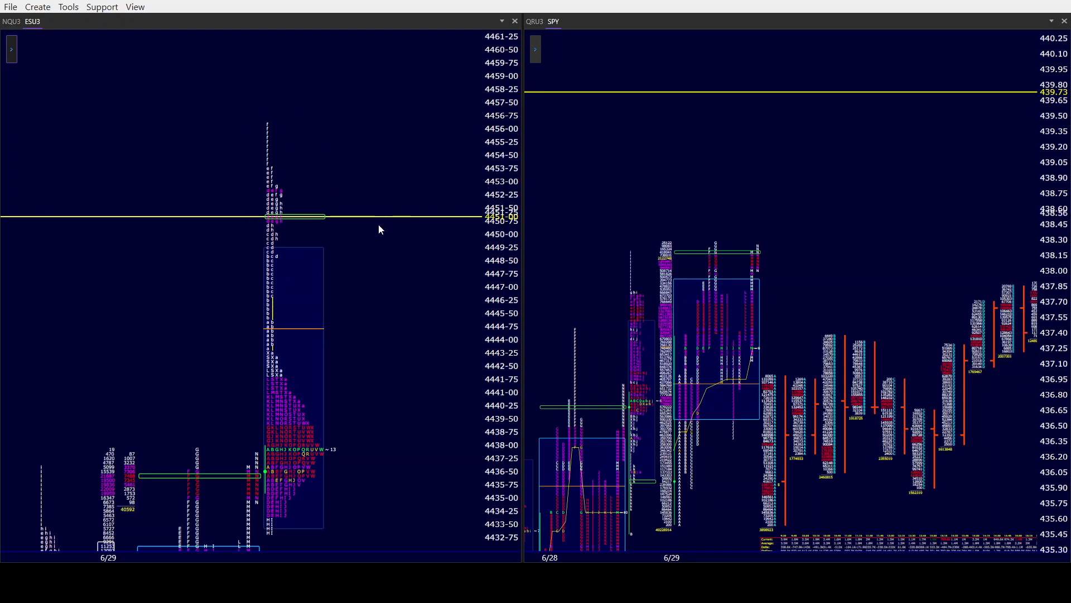
{"action": "mouse_move", "coordinate": [369, 238]}
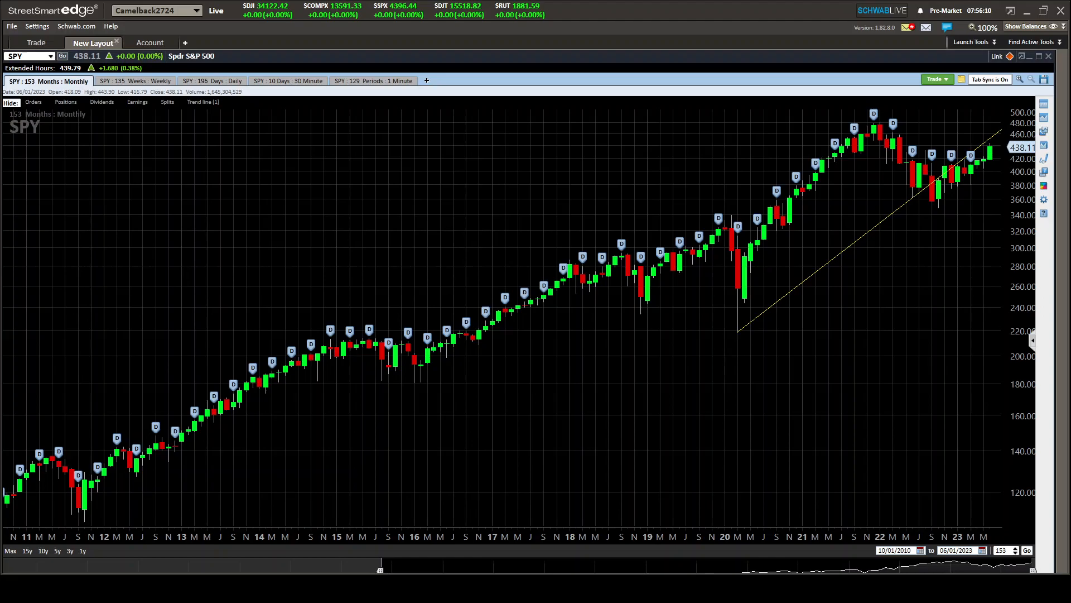
{"action": "mouse_move", "coordinate": [834, 318]}
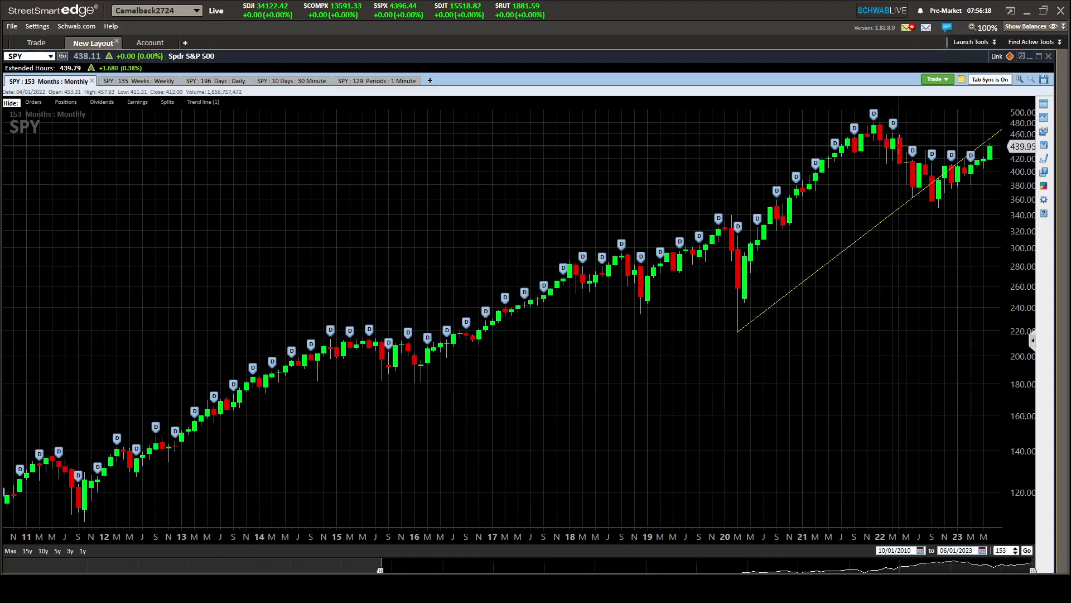
{"action": "mouse_move", "coordinate": [900, 150]}
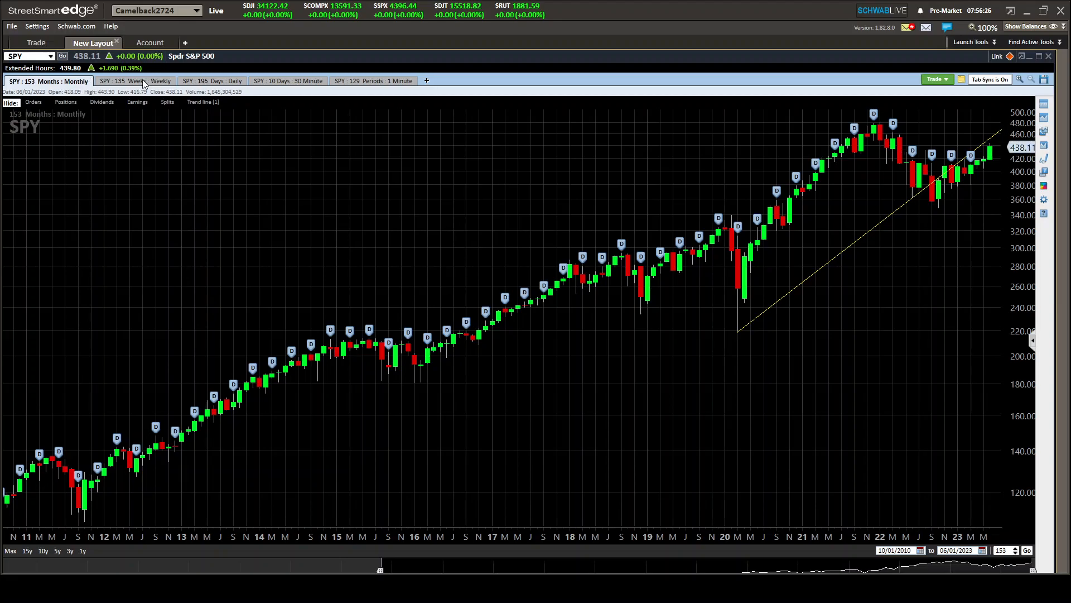
Switch from the SPY 153 Months monthly chart to the 135 Weeks weekly chart
{"action": "left_click", "coordinate": [134, 80]}
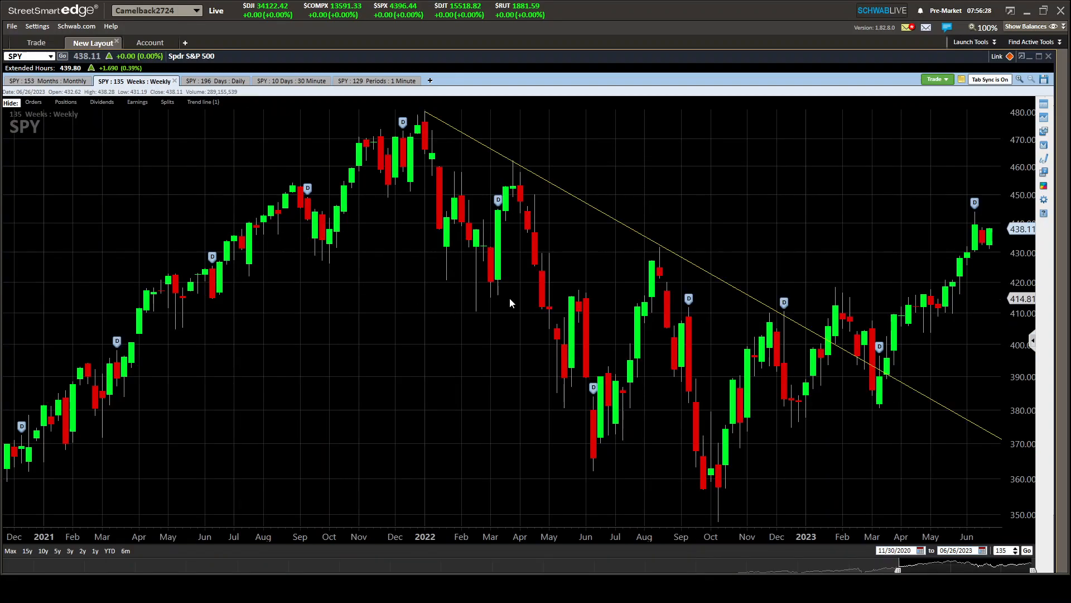
{"action": "mouse_move", "coordinate": [981, 235]}
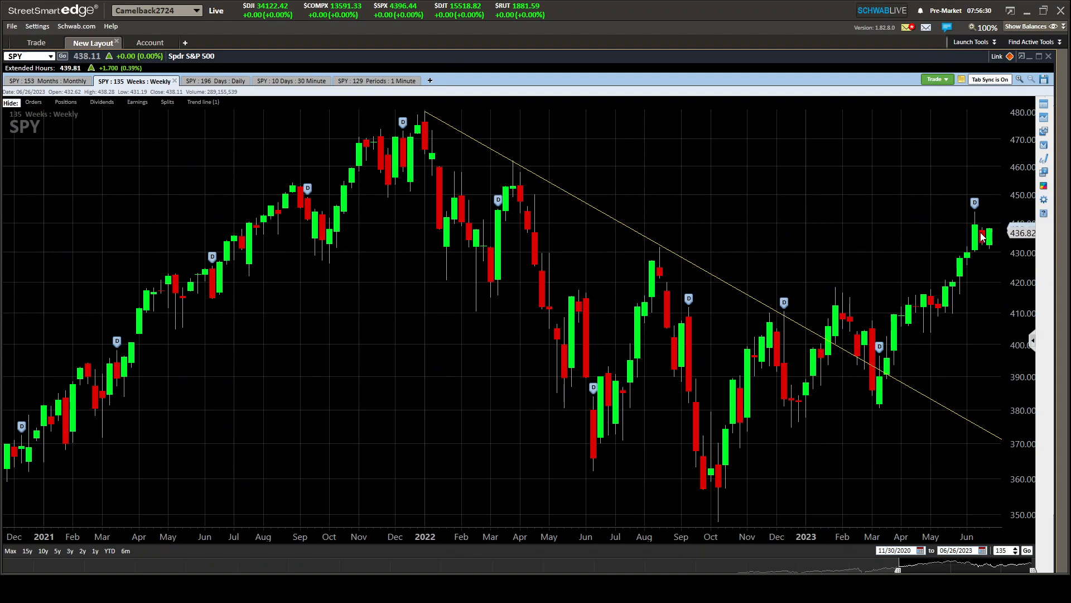
{"action": "mouse_move", "coordinate": [979, 236]}
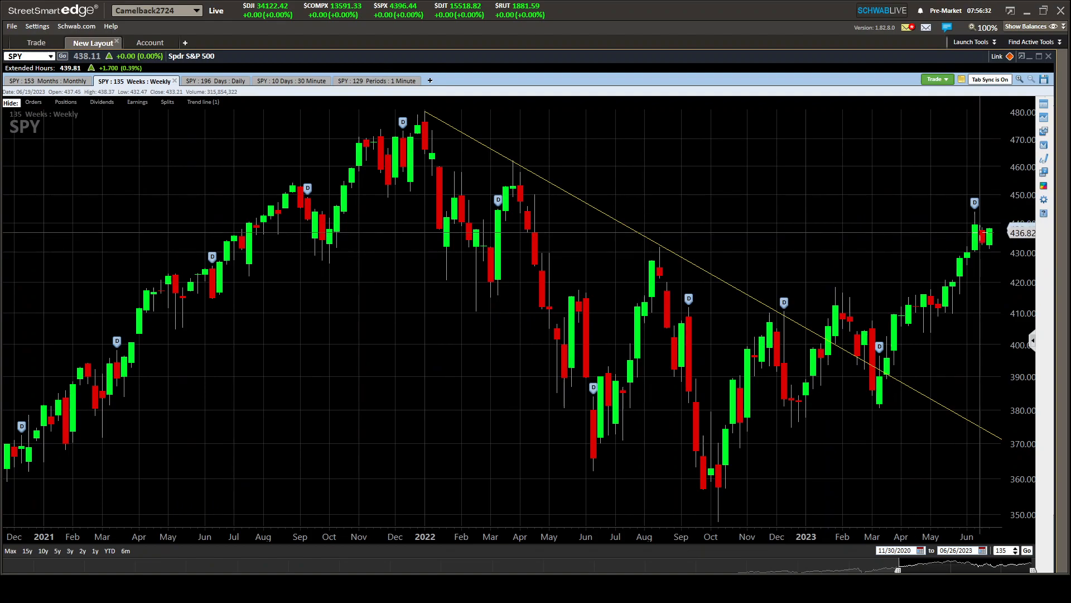
{"action": "mouse_move", "coordinate": [980, 235]}
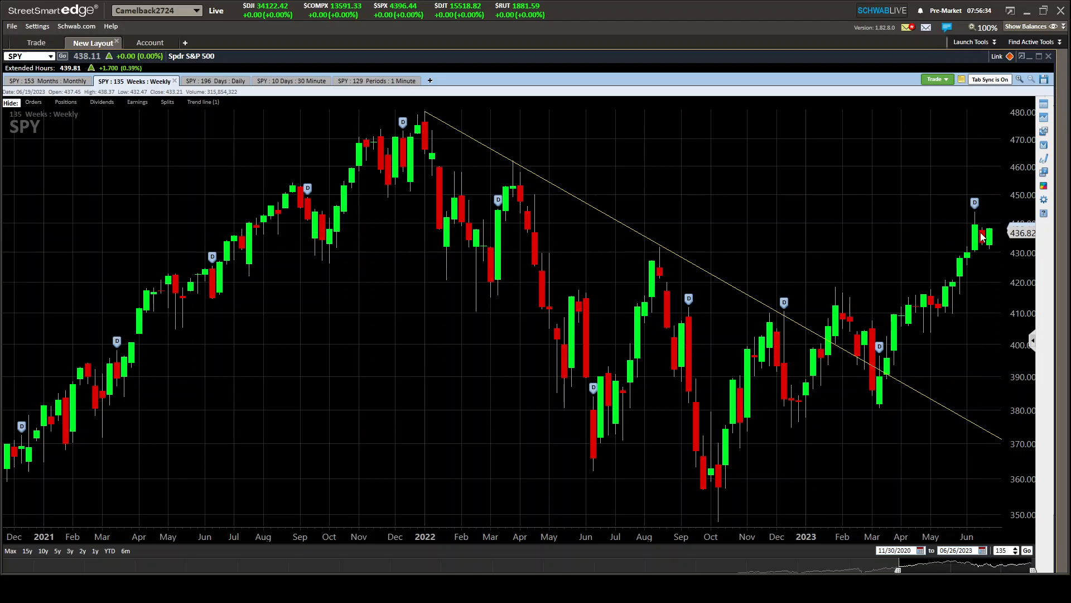
{"action": "mouse_move", "coordinate": [982, 234]}
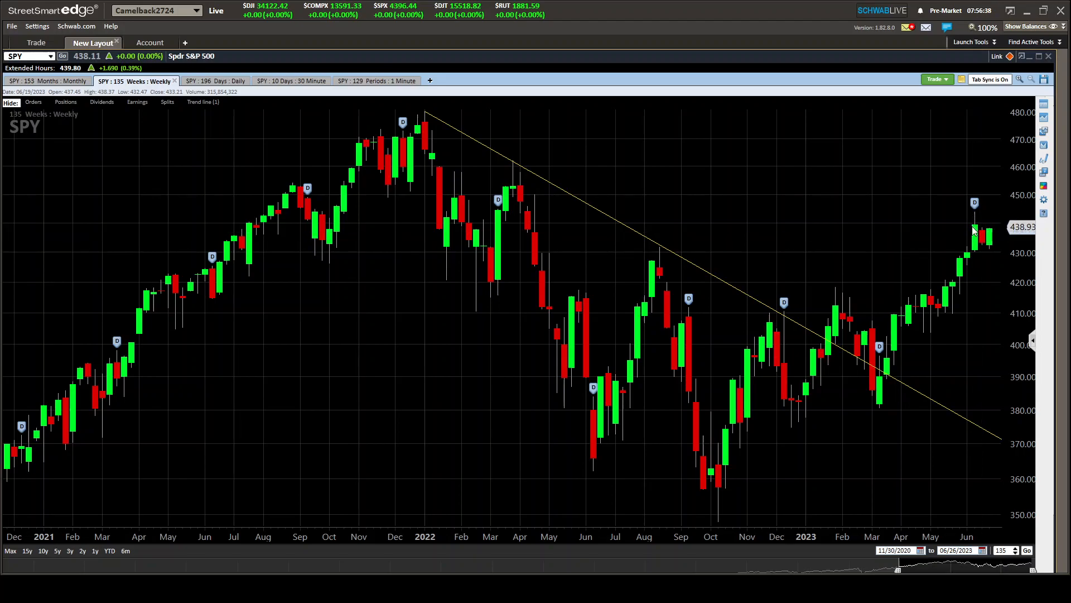
{"action": "mouse_move", "coordinate": [974, 232]}
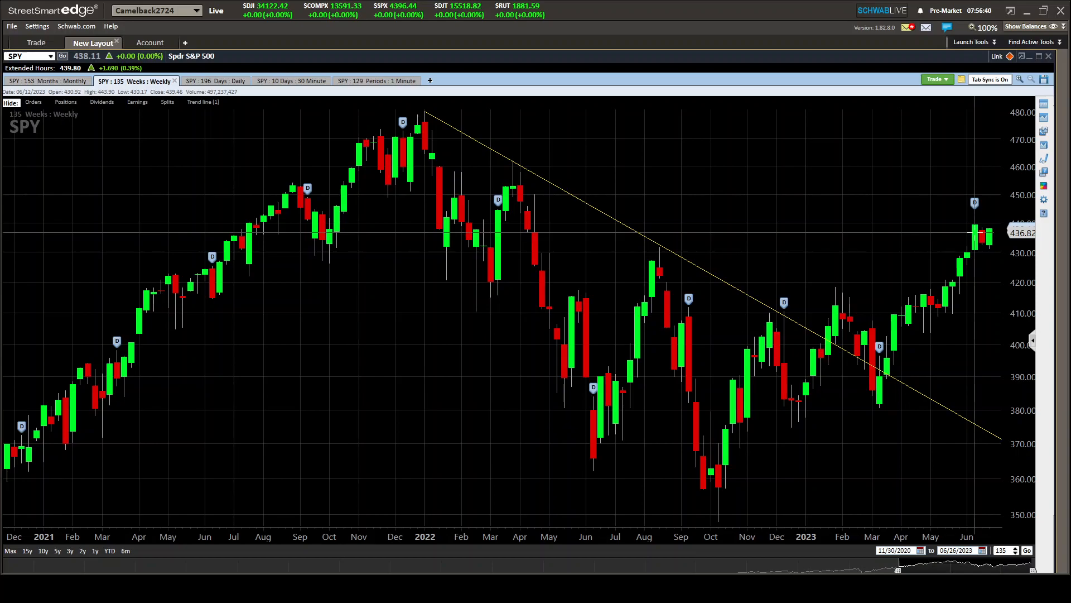
{"action": "mouse_move", "coordinate": [980, 223]}
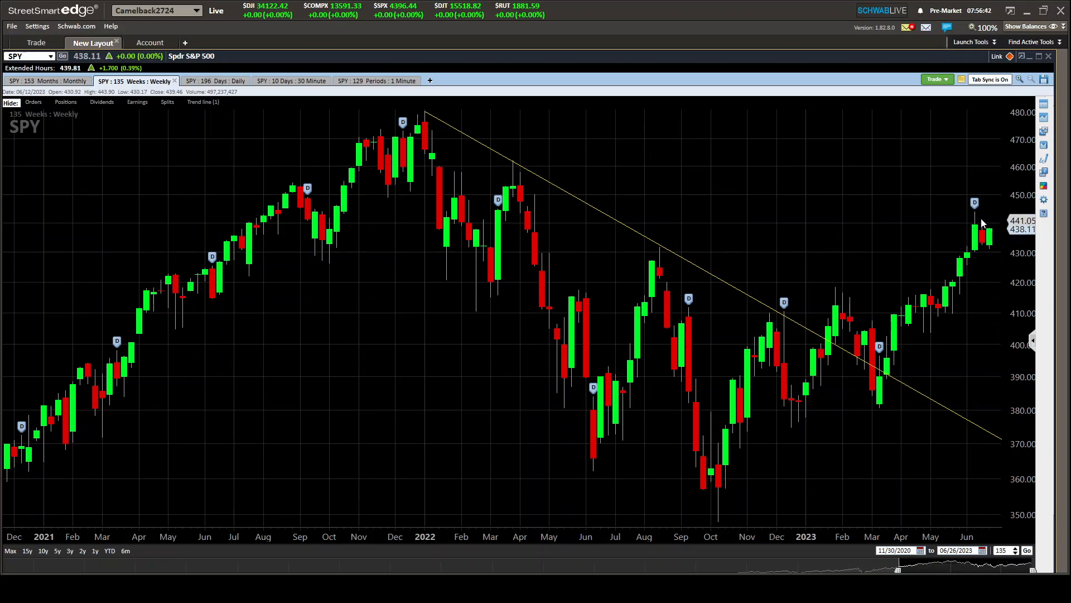
{"action": "mouse_move", "coordinate": [997, 190]}
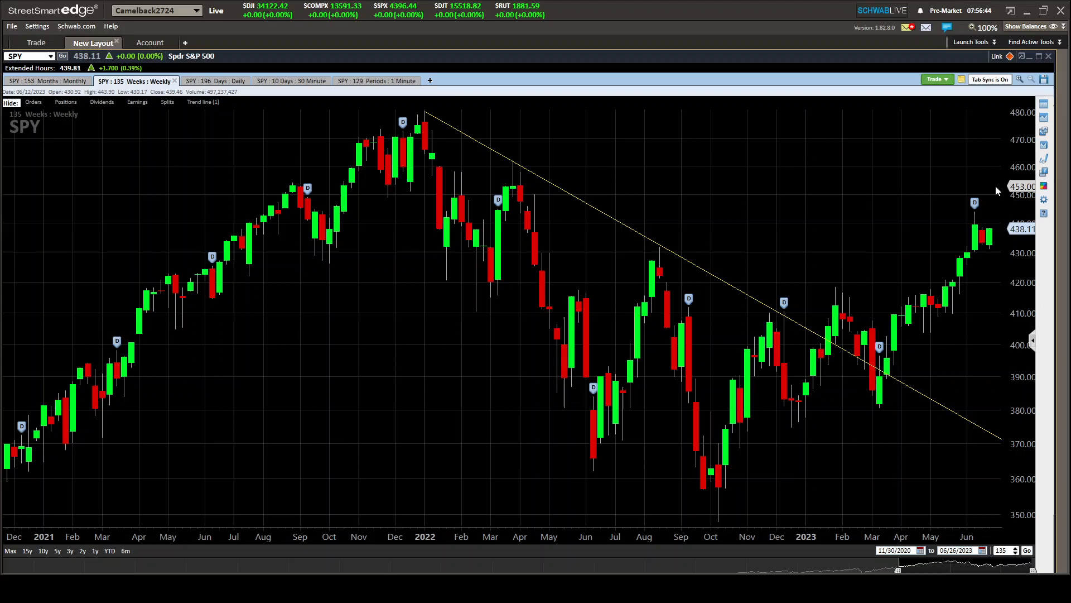
{"action": "mouse_move", "coordinate": [984, 236]}
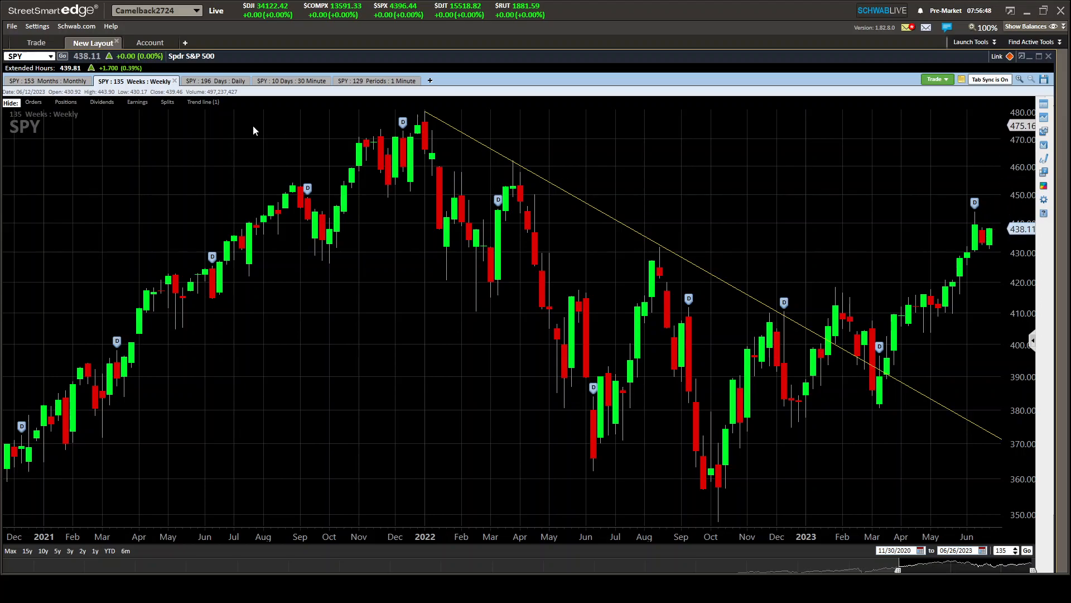
Switch from the SPY weekly chart to the 196 Days daily chart
{"action": "left_click", "coordinate": [212, 80]}
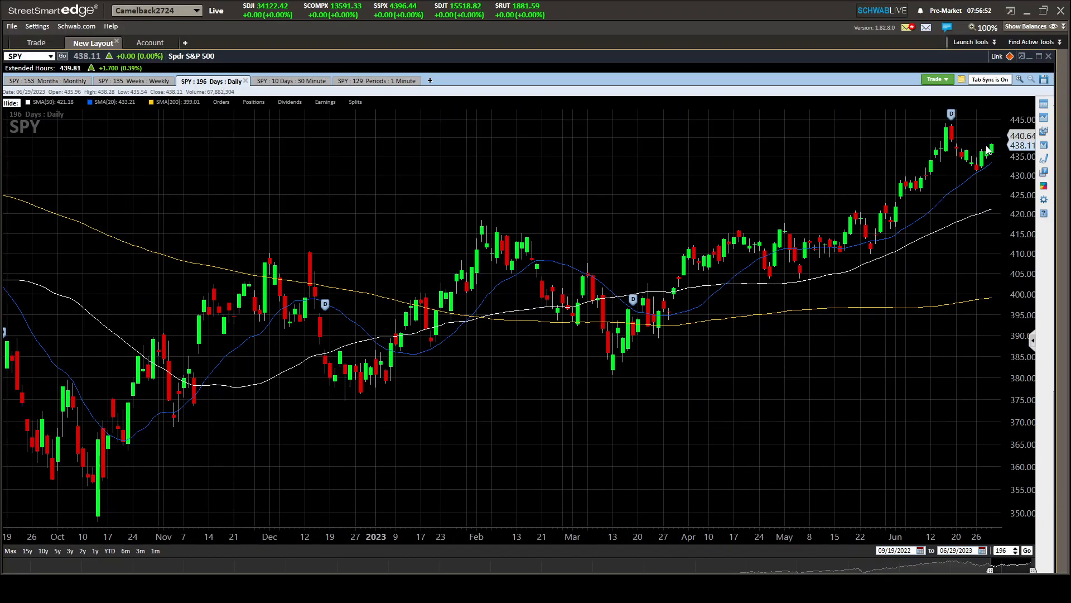
{"action": "mouse_move", "coordinate": [986, 155]}
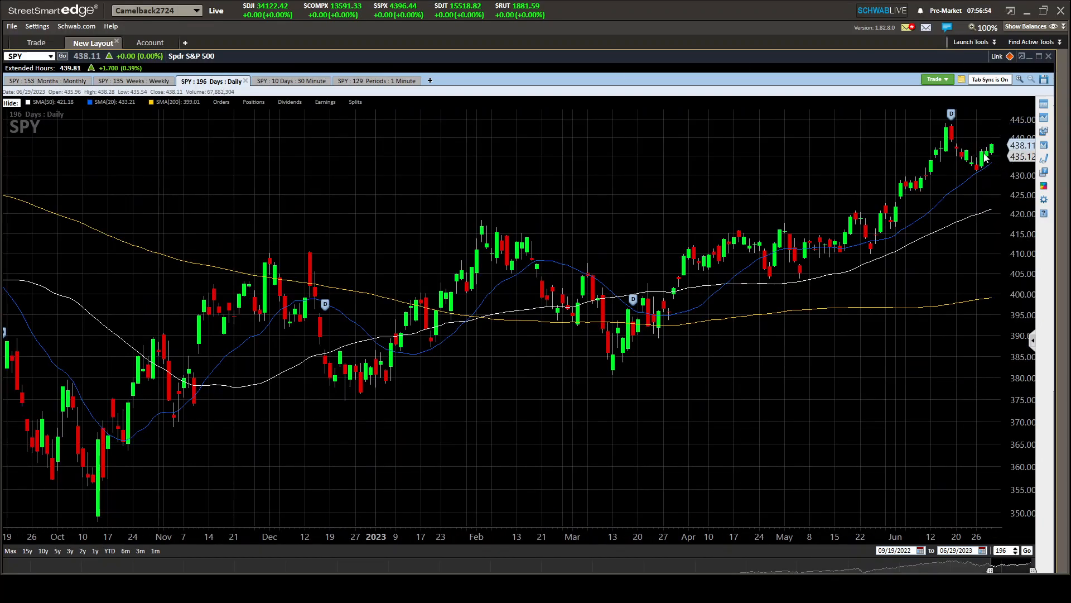
{"action": "mouse_move", "coordinate": [955, 141]}
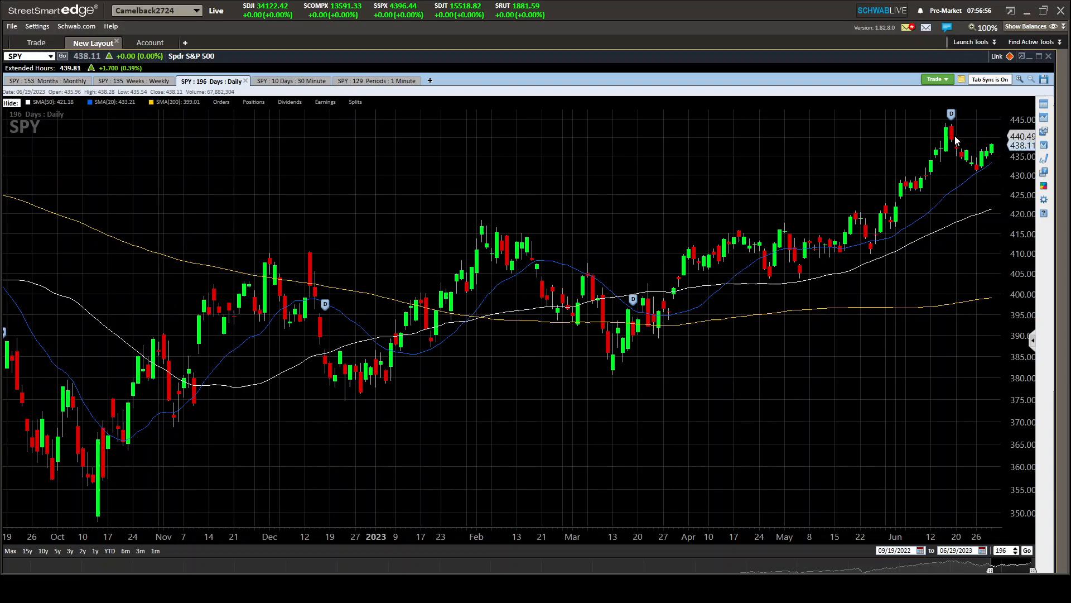
{"action": "mouse_move", "coordinate": [950, 140]}
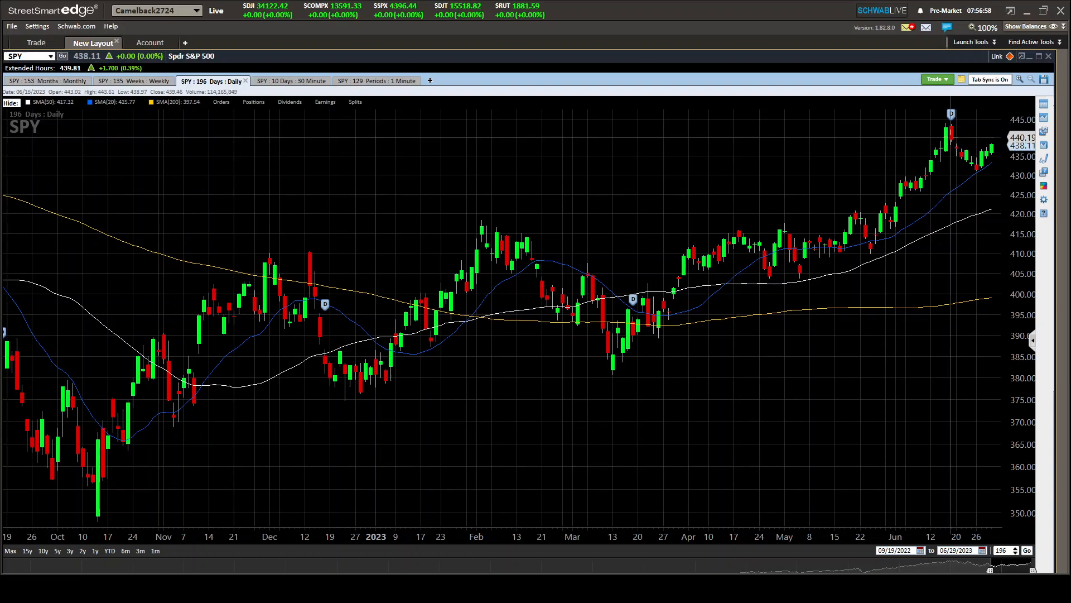
{"action": "mouse_move", "coordinate": [952, 141]}
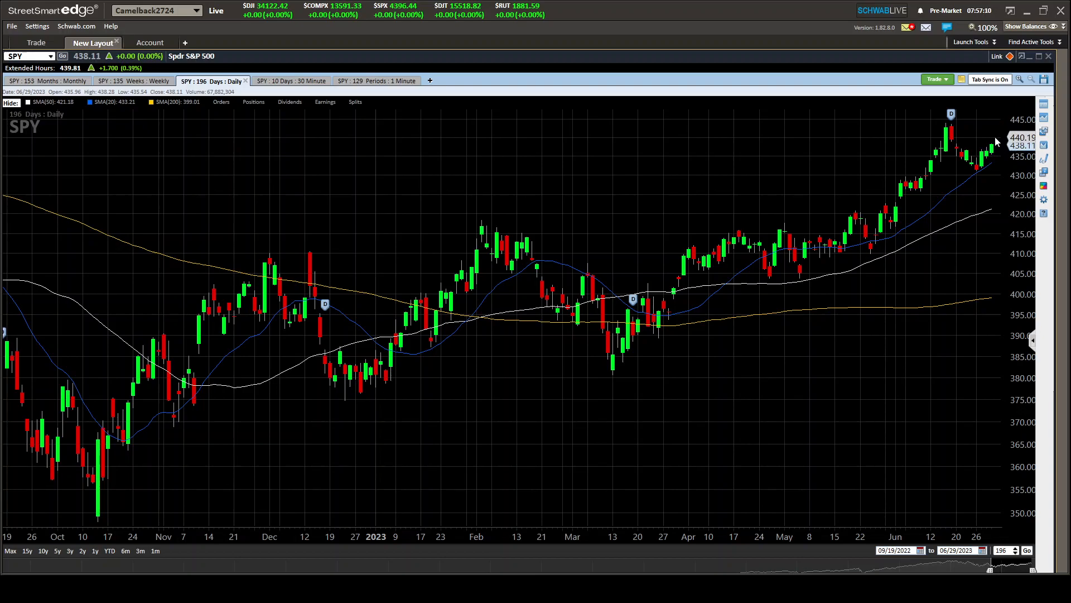
{"action": "mouse_move", "coordinate": [905, 138]}
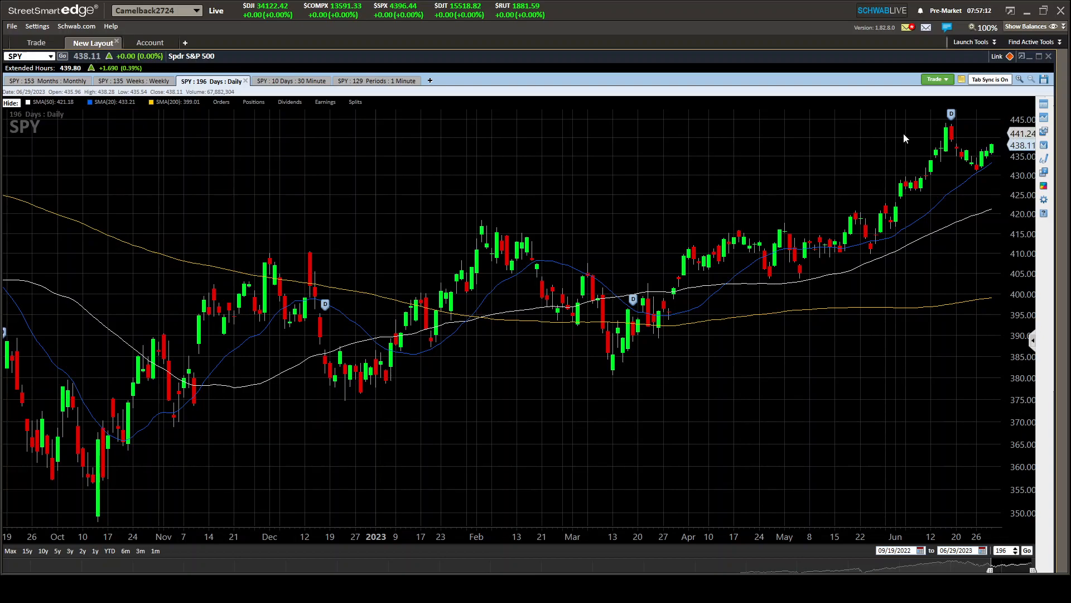